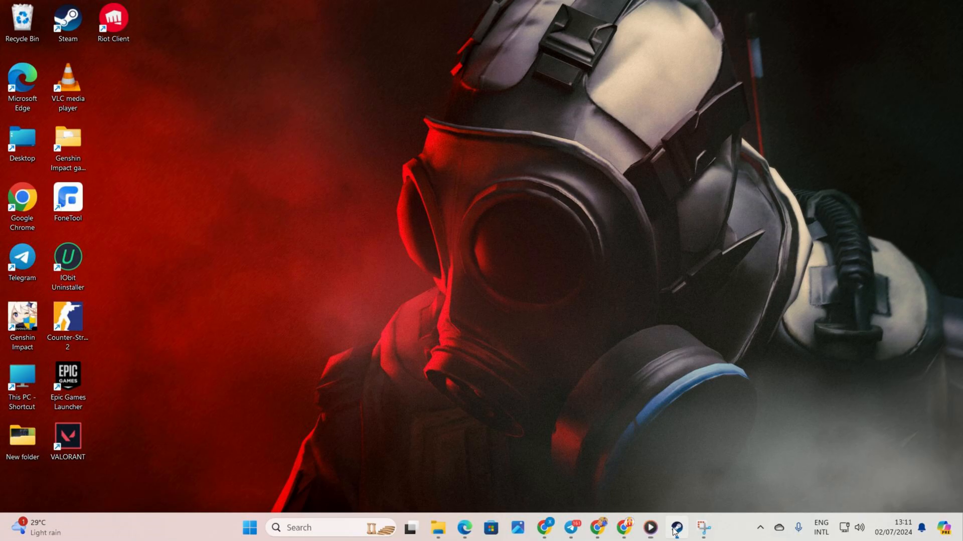
Open Counter-Strike 2's options menu in Steam, ending on the Windows Settings Home page.
{"action": "left_click", "coordinate": [674, 527]}
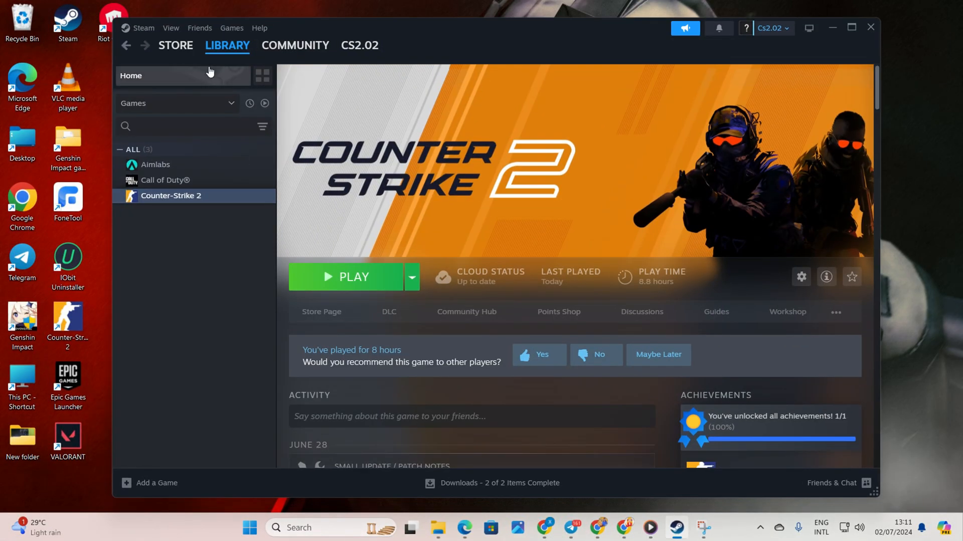
{"action": "right_click", "coordinate": [171, 195]}
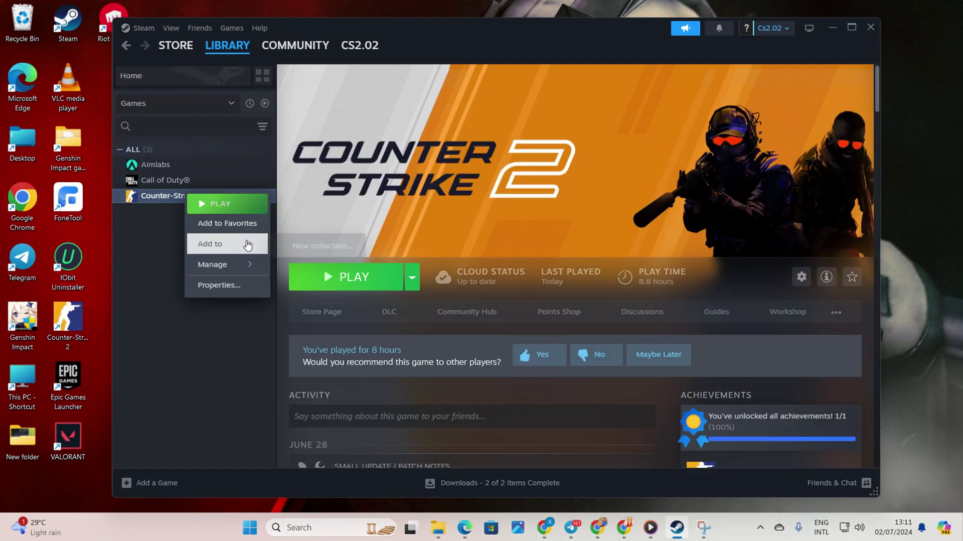
{"action": "left_click", "coordinate": [218, 285]}
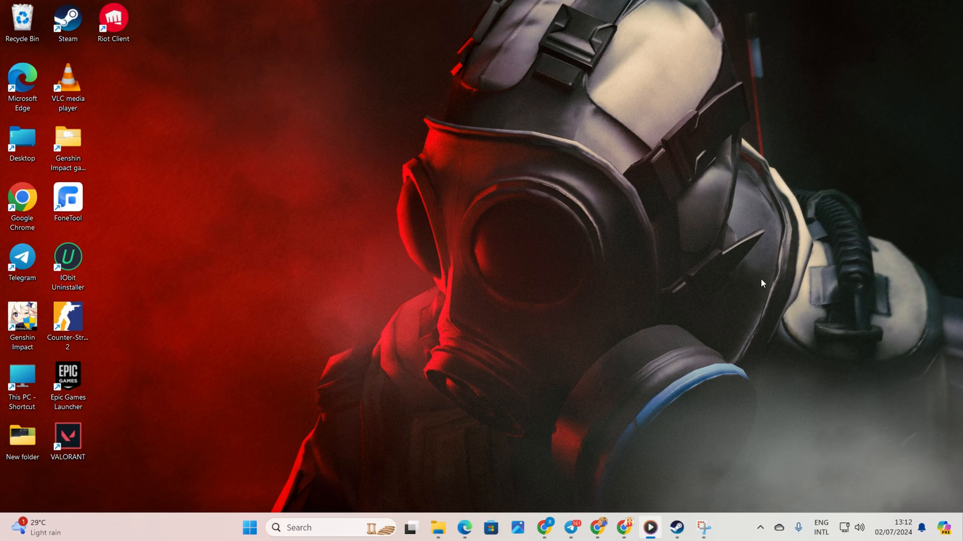
{"action": "mouse_move", "coordinate": [509, 405]}
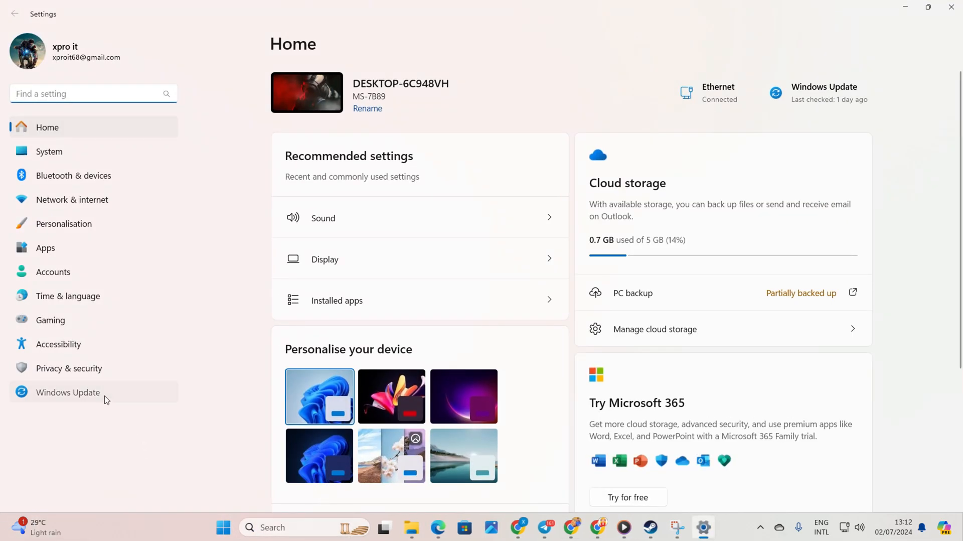
Start a Windows Update check from the Windows Update page.
{"action": "left_click", "coordinate": [68, 392]}
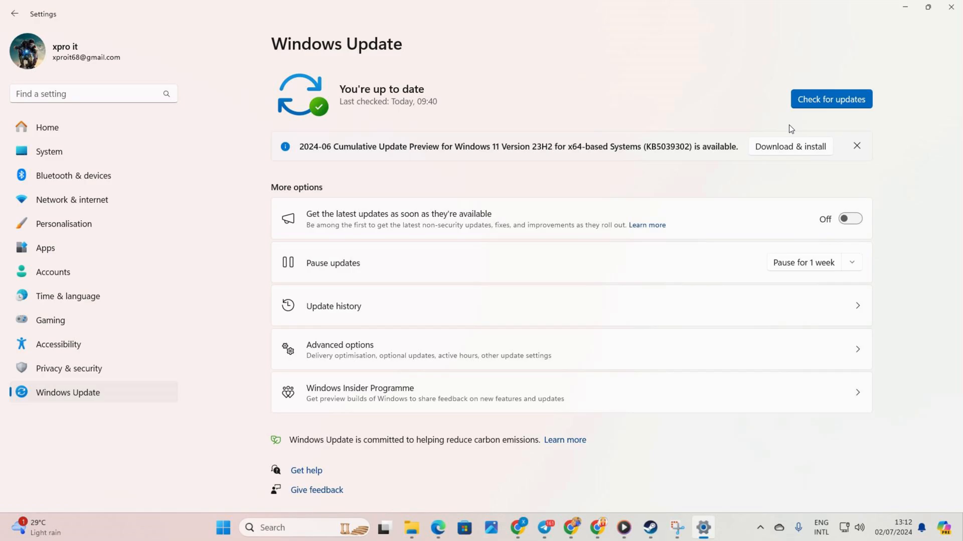
{"action": "left_click", "coordinate": [831, 99]}
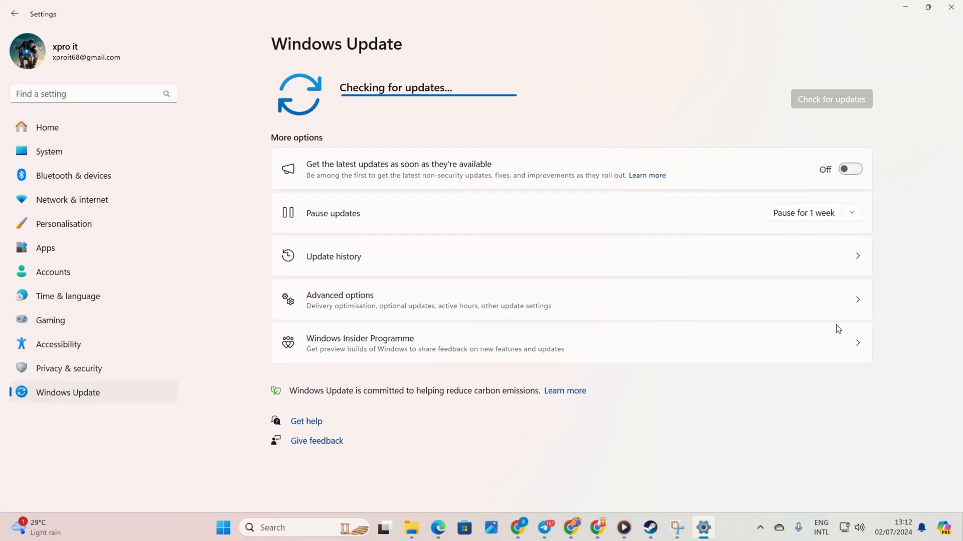
{"action": "mouse_move", "coordinate": [801, 39]}
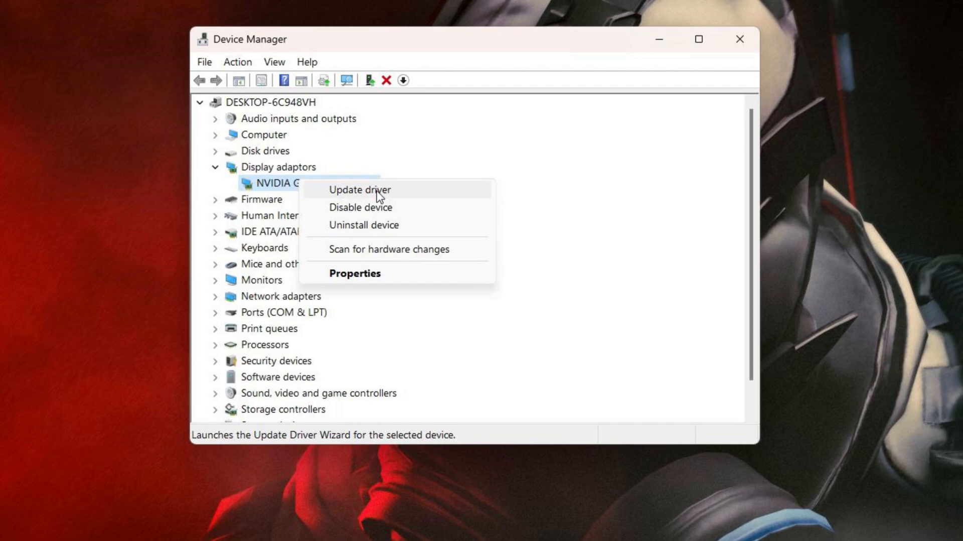
Search automatically for a GTX 1650 driver, confirming the best one is installed.
{"action": "left_click", "coordinate": [359, 189]}
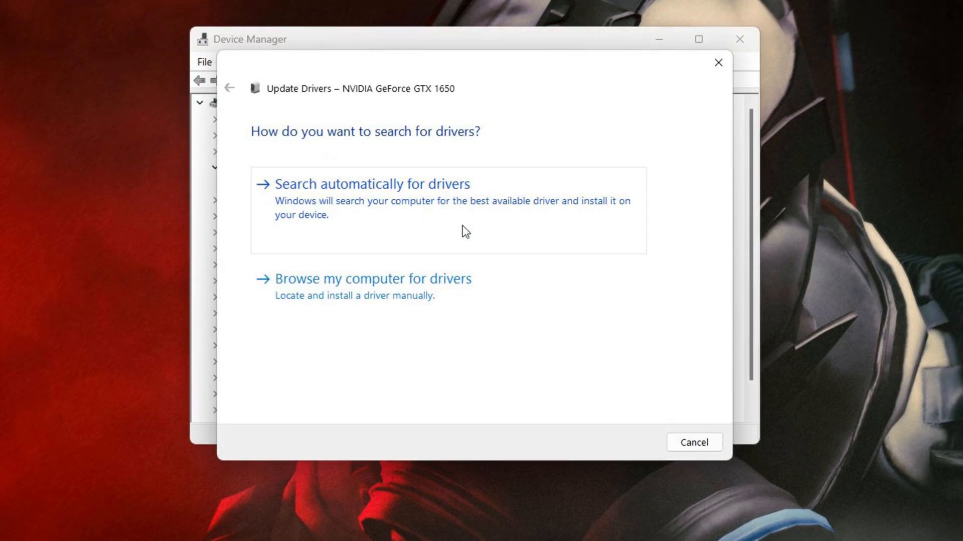
{"action": "left_click", "coordinate": [372, 183]}
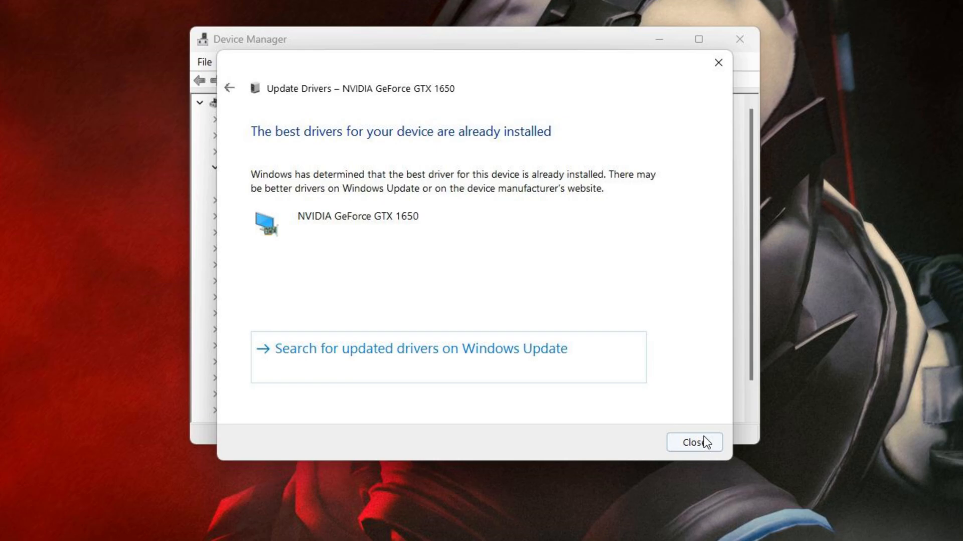
{"action": "left_click", "coordinate": [695, 441]}
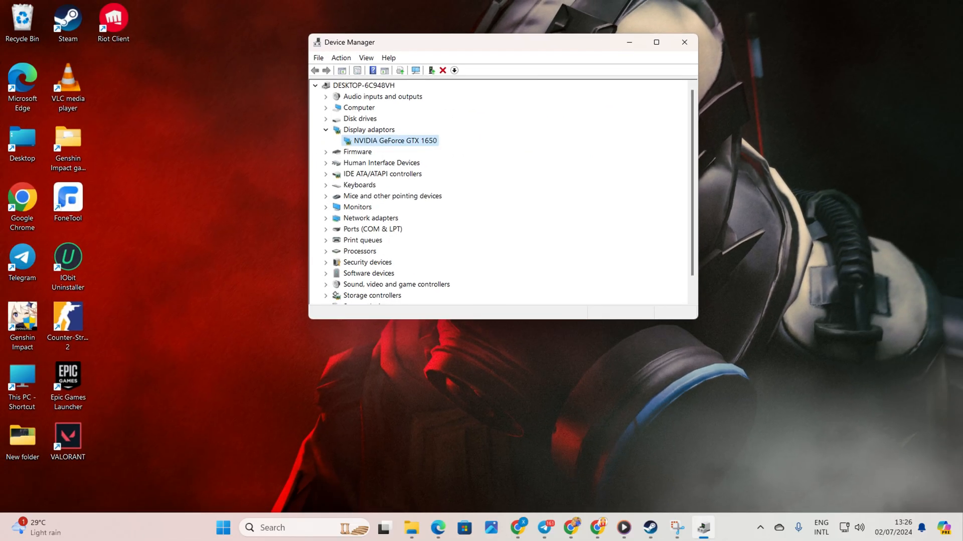
{"action": "left_click", "coordinate": [684, 42]}
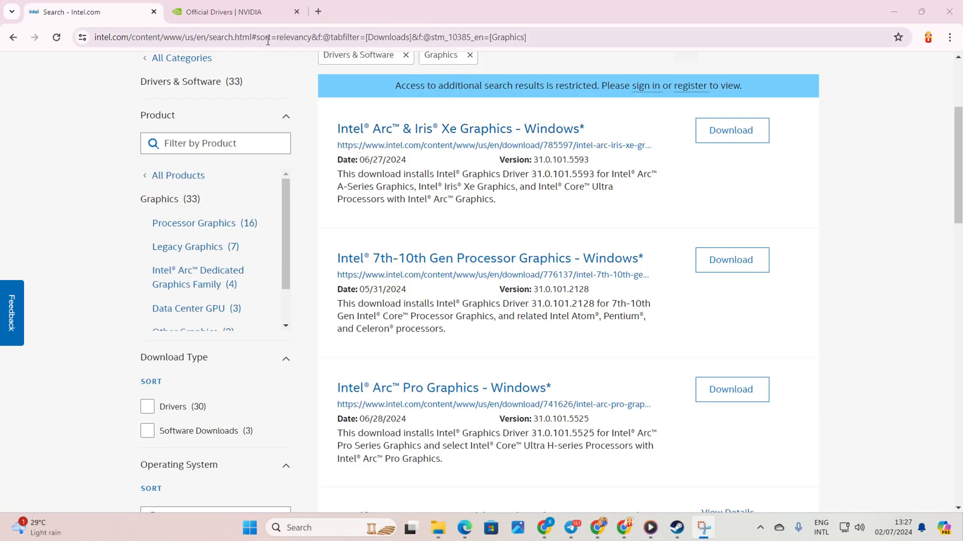
Close the Chrome window showing Intel graphics driver downloads.
{"action": "left_click", "coordinate": [236, 12]}
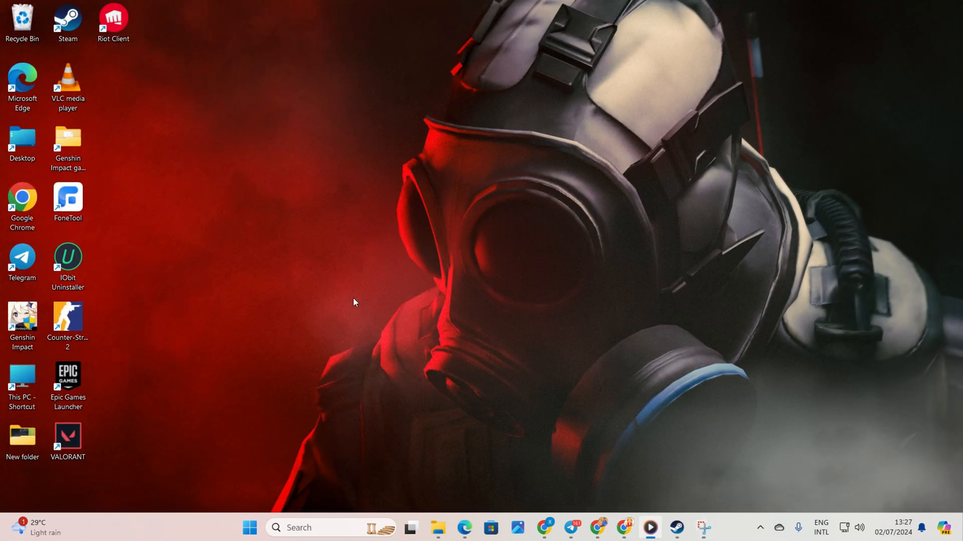
{"action": "mouse_move", "coordinate": [266, 338]}
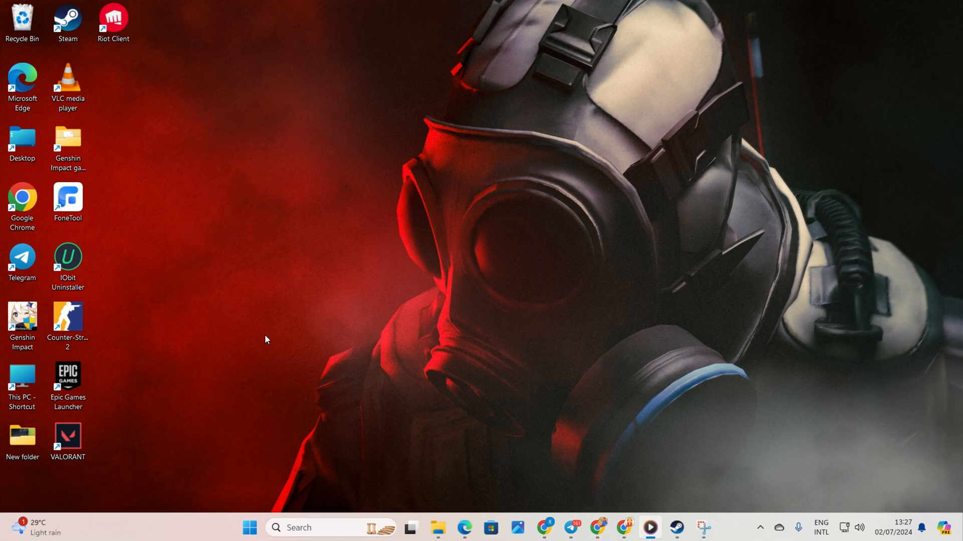
{"action": "mouse_move", "coordinate": [730, 533]}
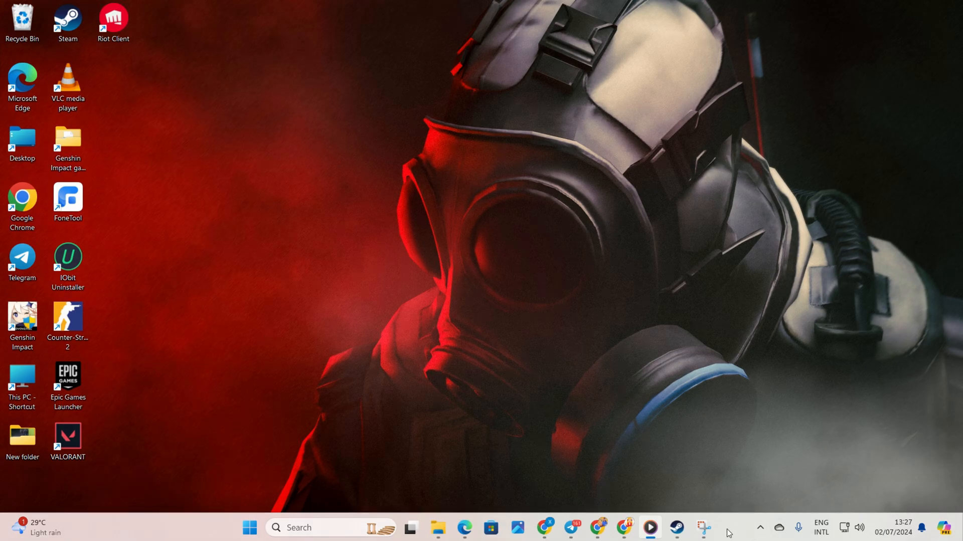
Show Counter-Strike 2's Properties in the Steam library on the Installed Files section.
{"action": "left_click", "coordinate": [676, 527]}
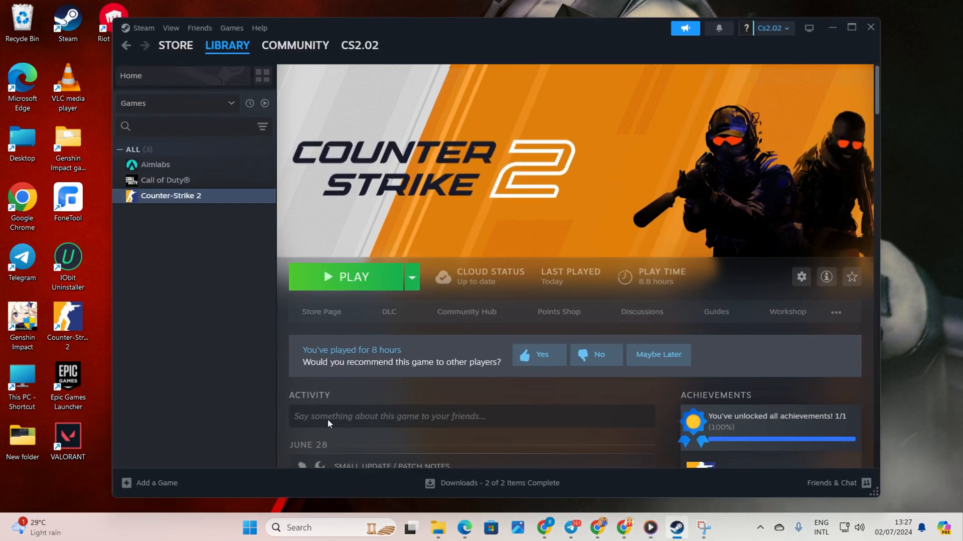
{"action": "left_click", "coordinate": [227, 44]}
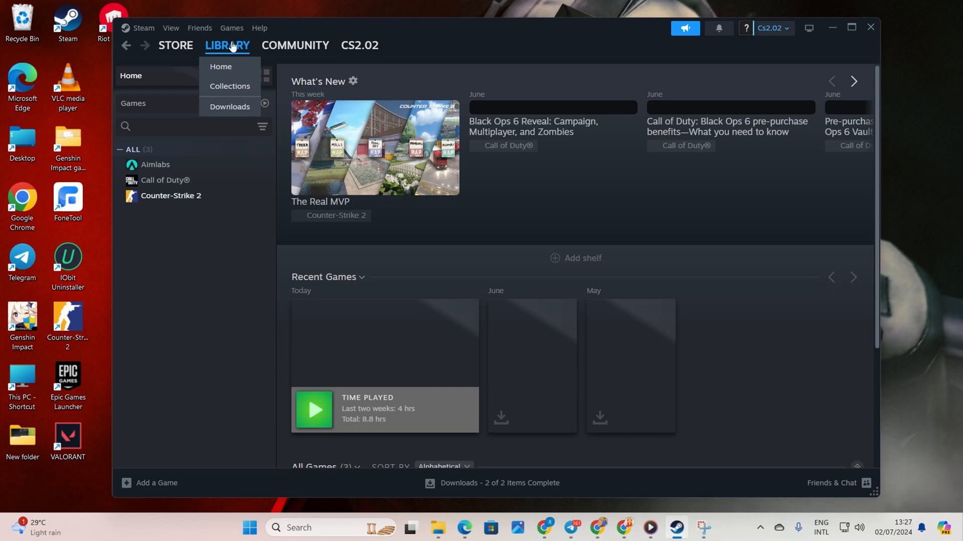
{"action": "right_click", "coordinate": [172, 196]}
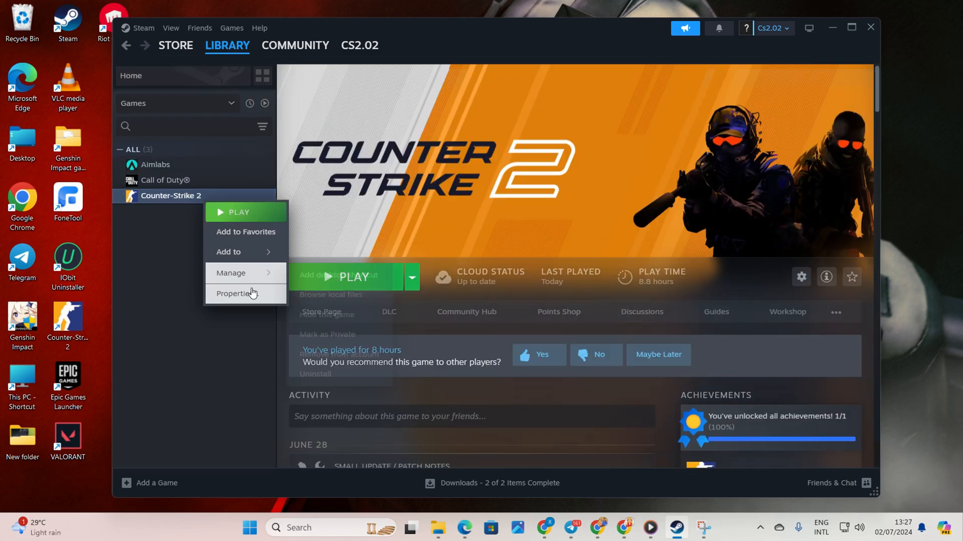
{"action": "left_click", "coordinate": [235, 293]}
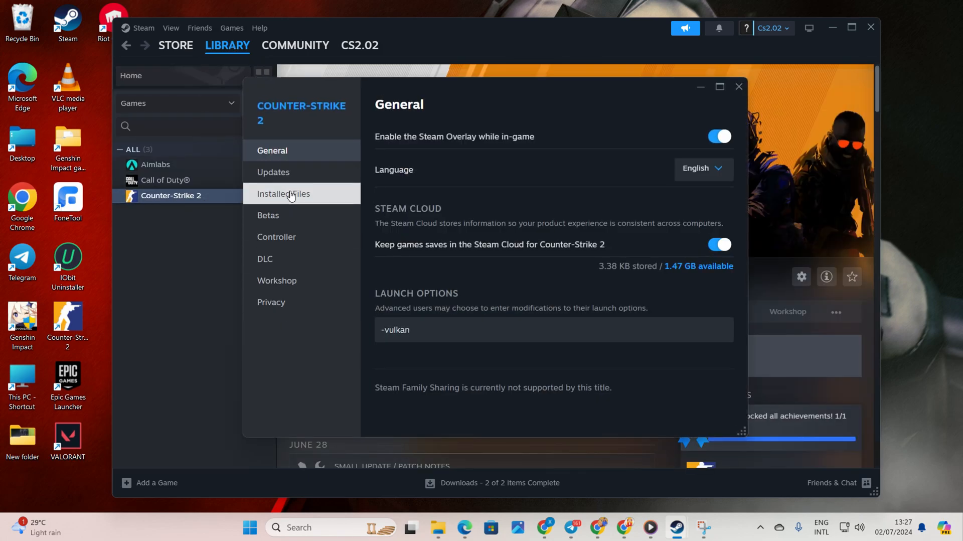
{"action": "left_click", "coordinate": [283, 193]}
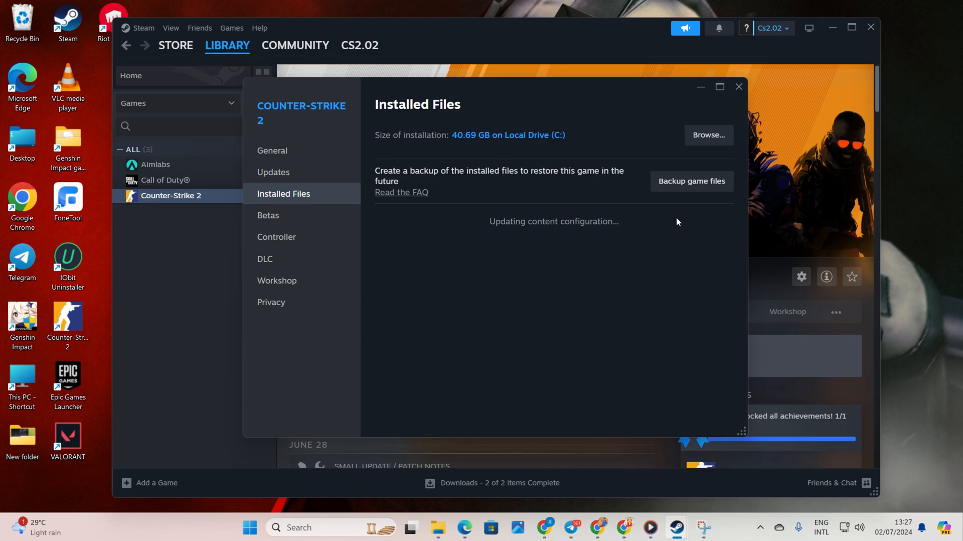